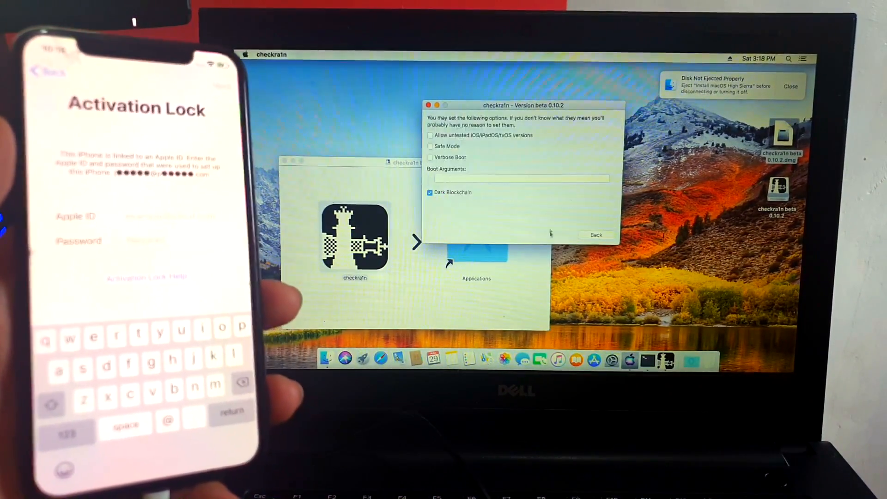
Allow untested iOS/iPadOS/tvOS versions in Options, then start the jailbreak on the iPhone X
click(430, 135)
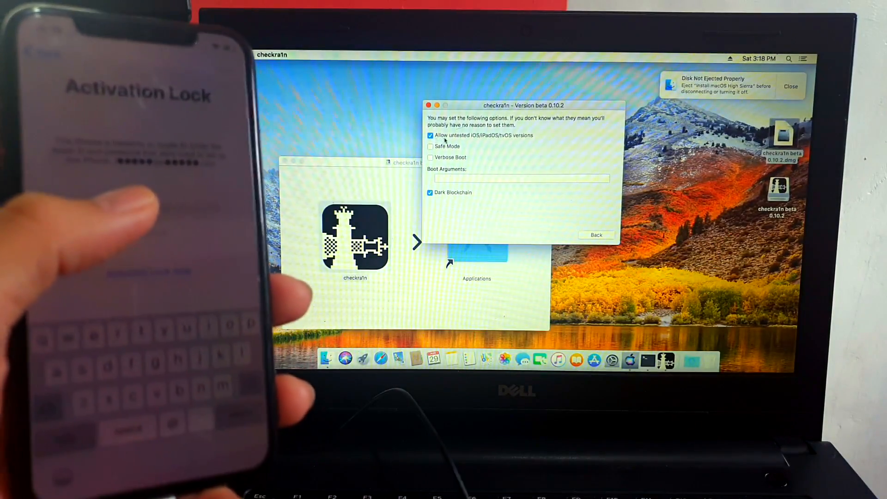
click(595, 235)
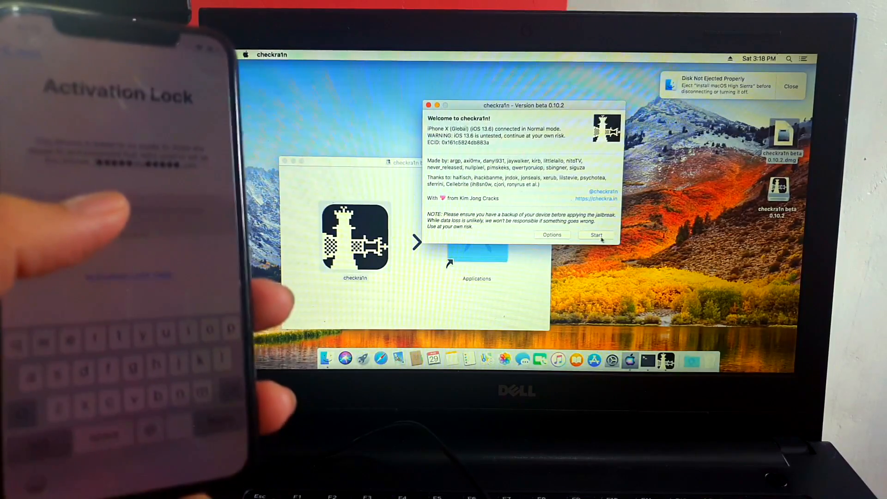
click(595, 234)
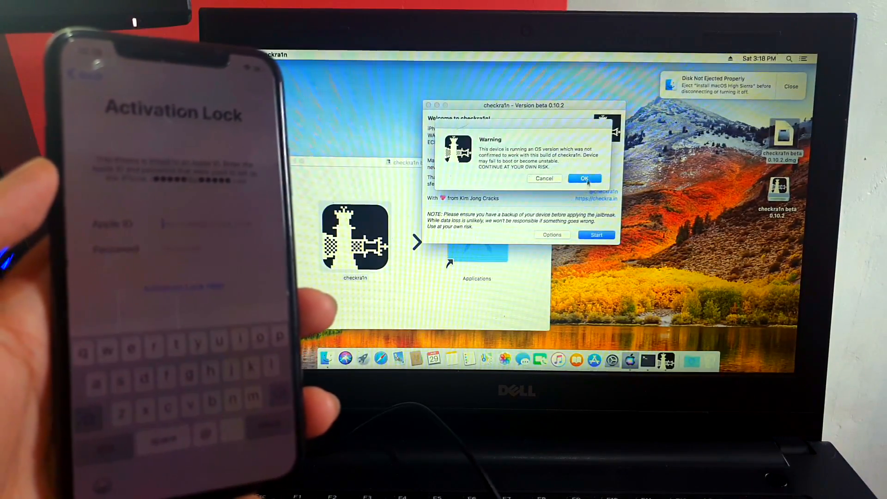
Accept the iOS 13.6 untested-version warning and put the iPhone X into recovery mode
click(585, 178)
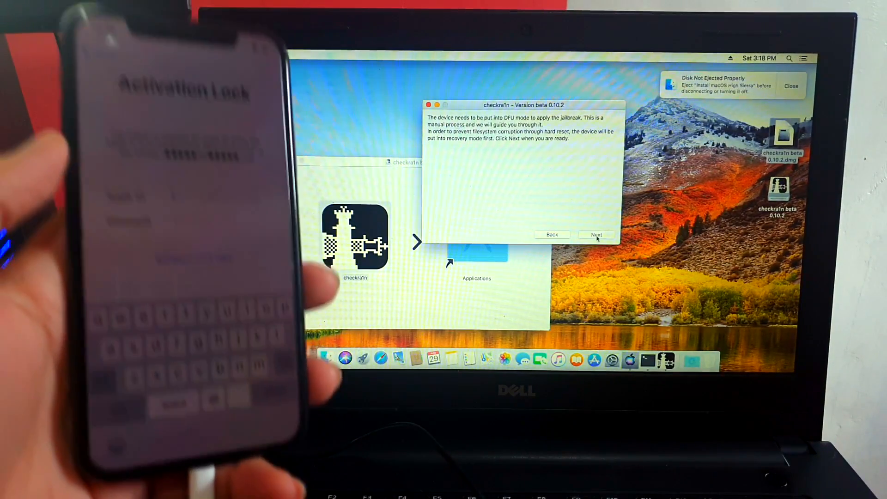
click(597, 234)
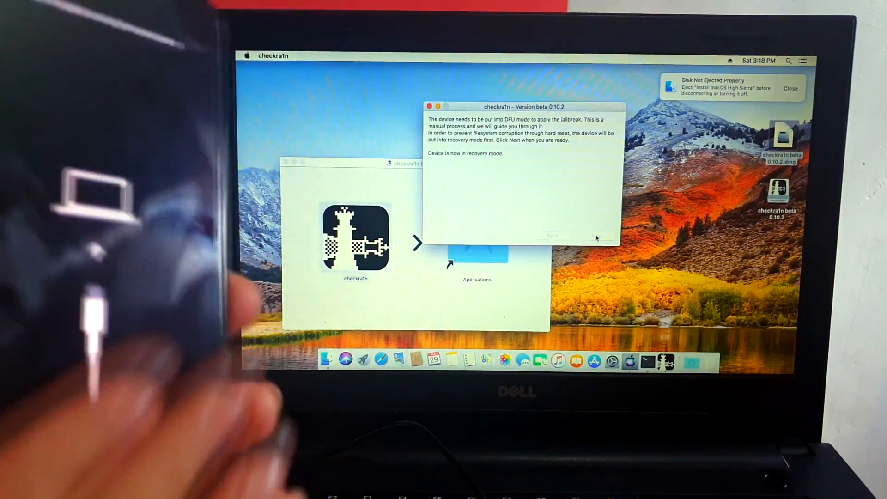
Advance to the DFU instructions and start the timed side-plus-volume-down hold sequence
click(550, 236)
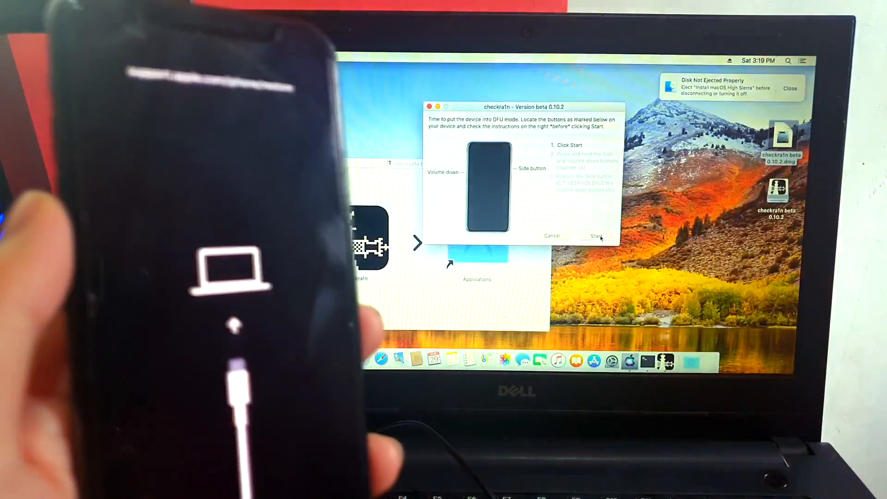
click(595, 236)
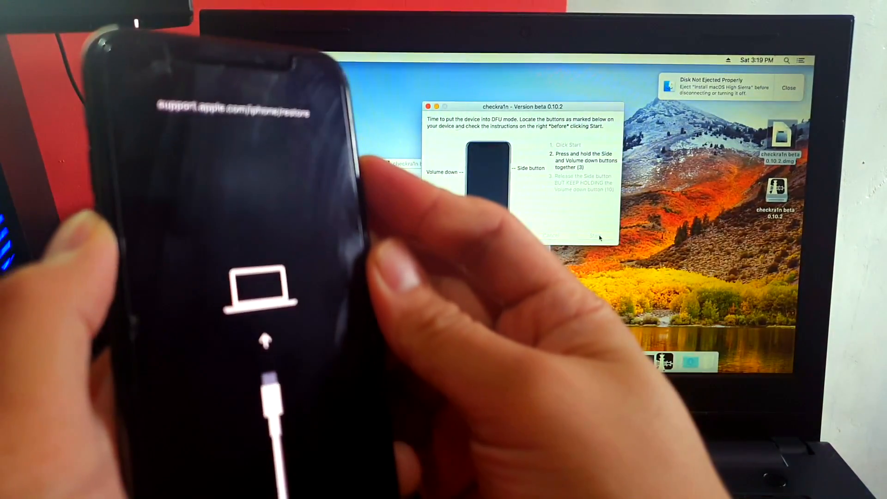